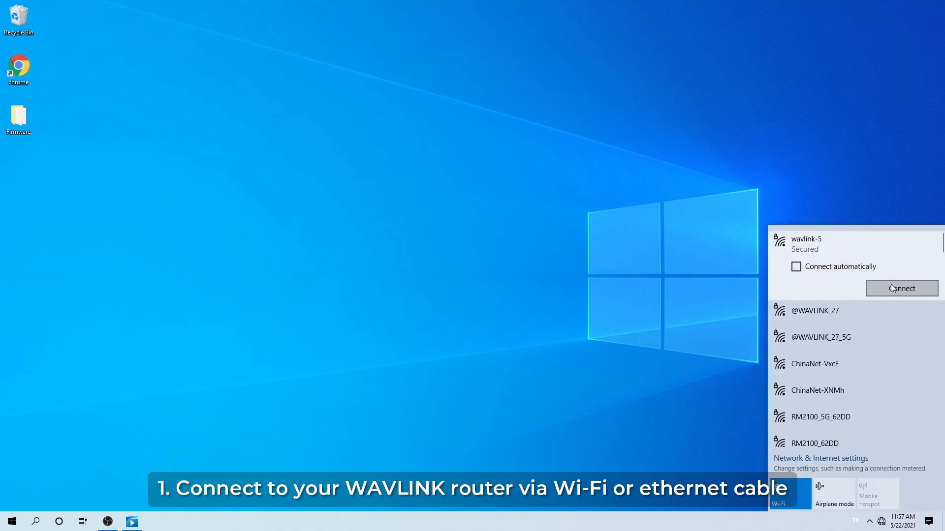
Join the wavlink-5 Wi-Fi network from the taskbar flyout
left_click(900, 288)
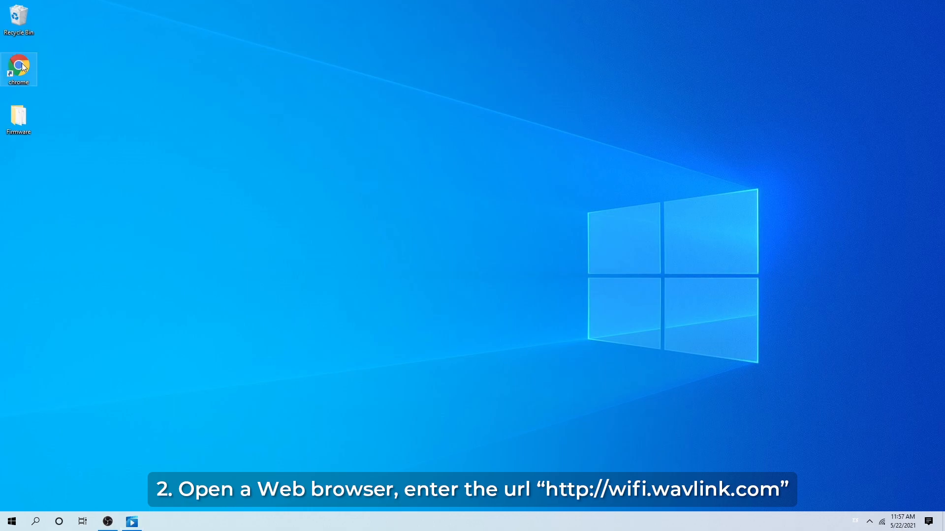
type("http://wifi.wavlink.co")
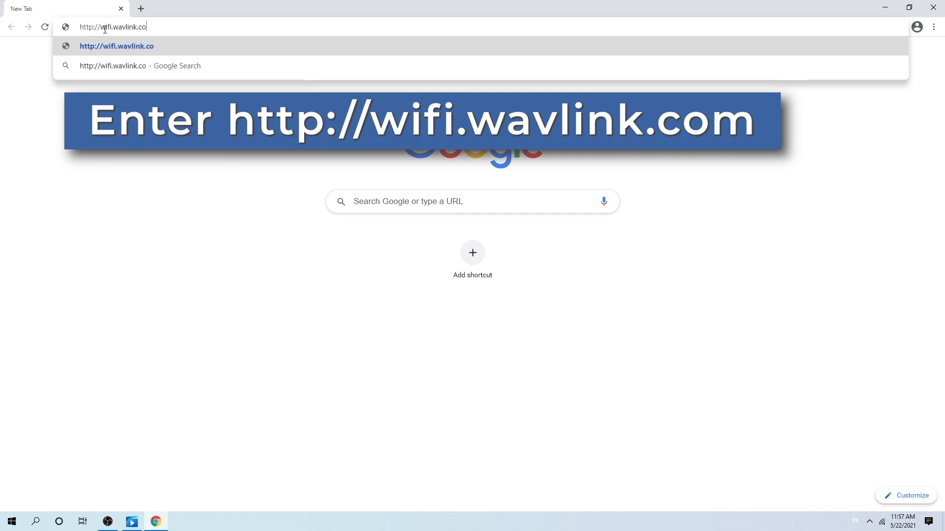
key("Enter")
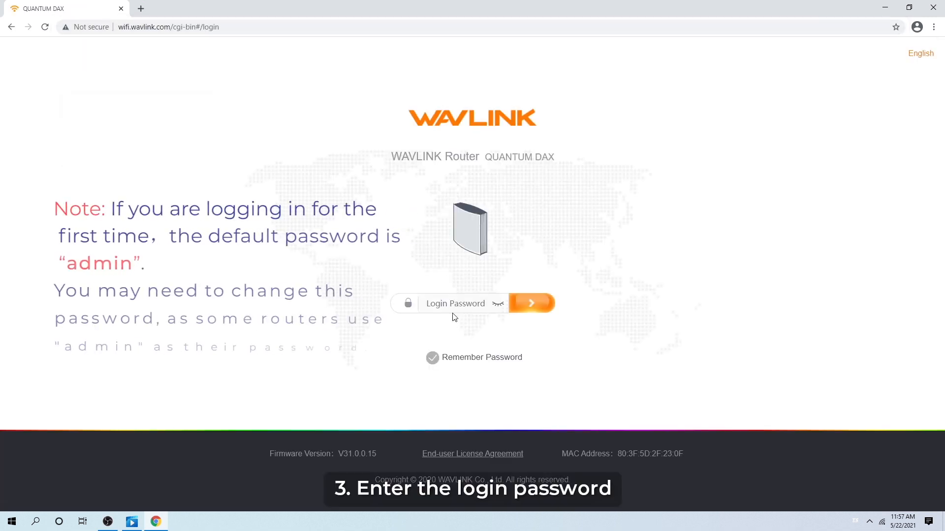
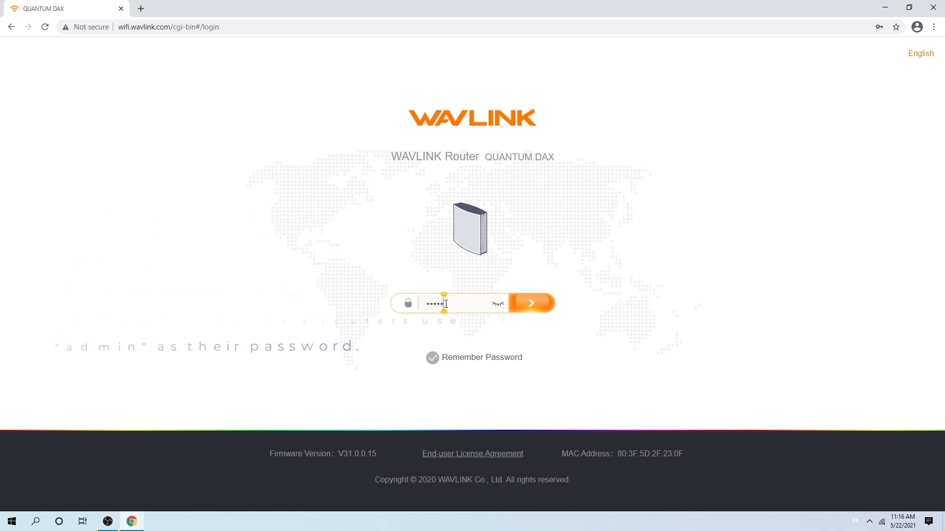
left_click(531, 303)
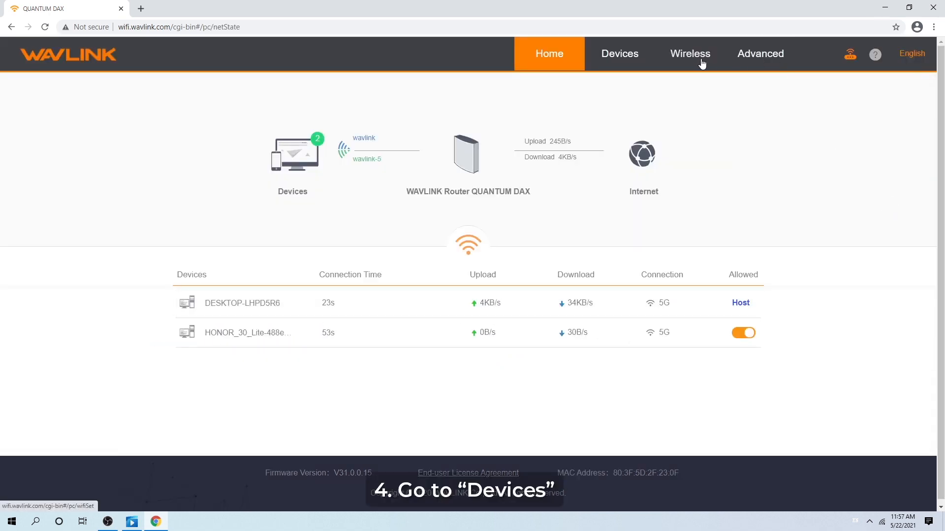
left_click(619, 53)
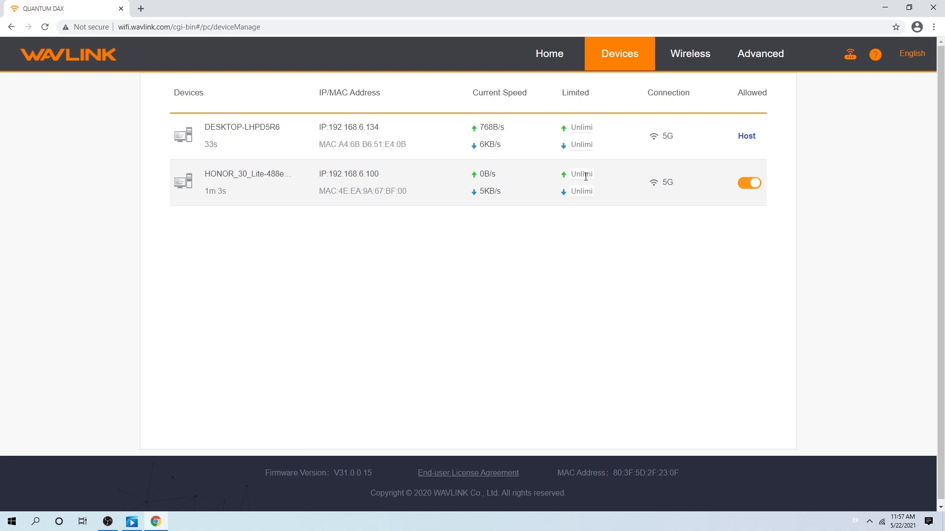
Enter 50 KB/s upload and 100 KB/s download limits for HONOR_30_Lite
type("50KB/s")
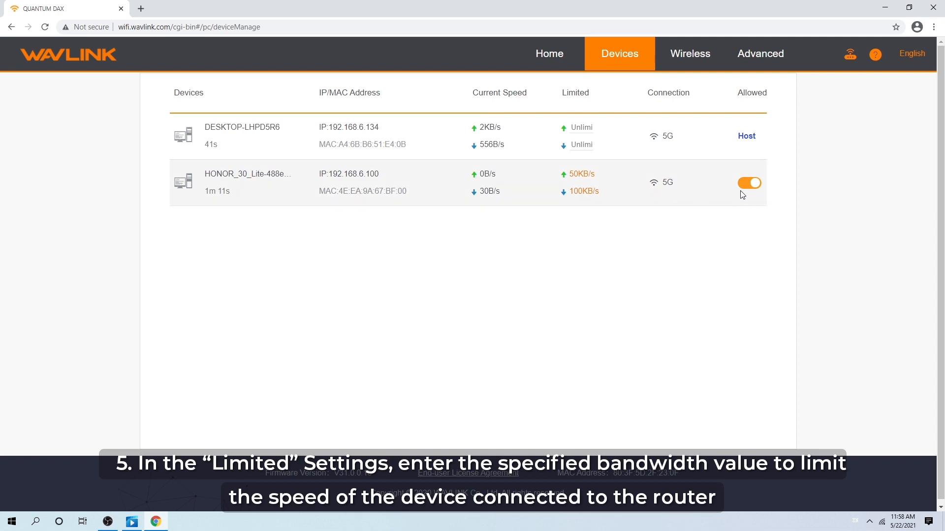
mouse_move(699, 238)
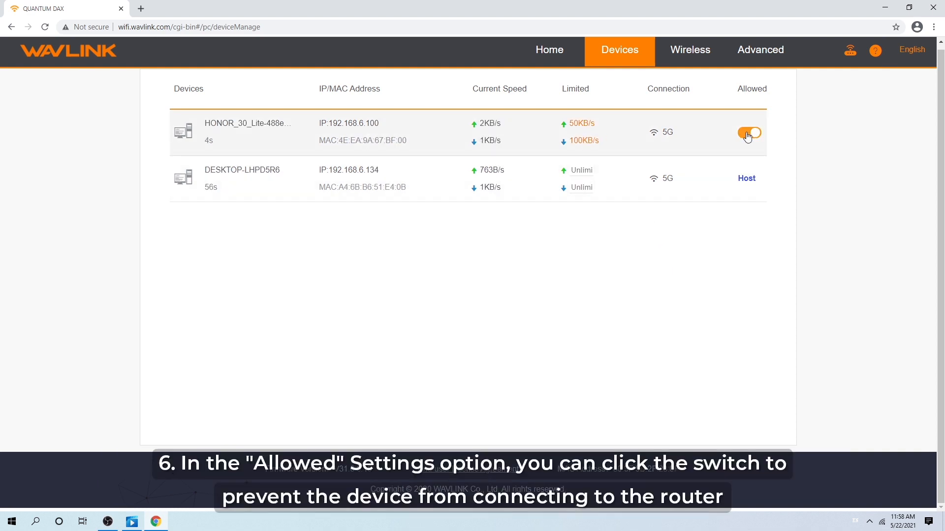
Turn off the Allowed switch for HONOR_30_Lite to block it
left_click(749, 132)
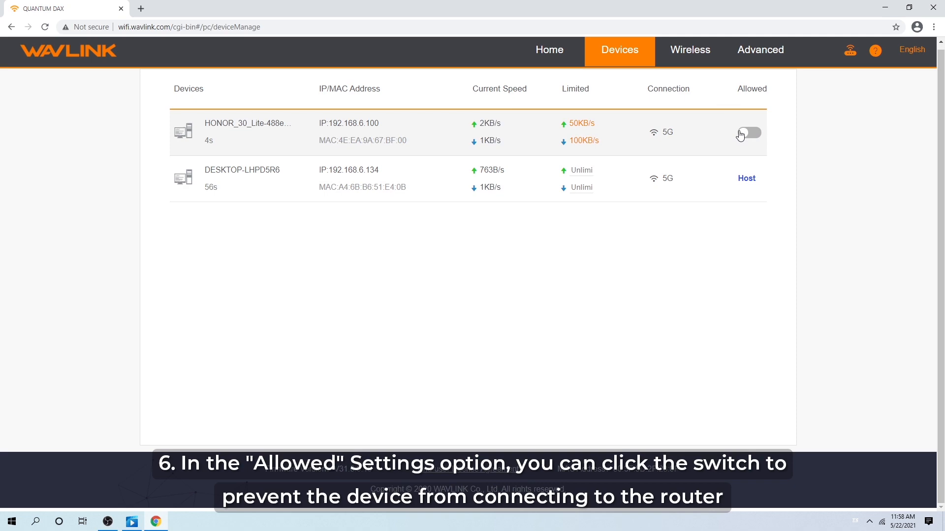
left_click(748, 133)
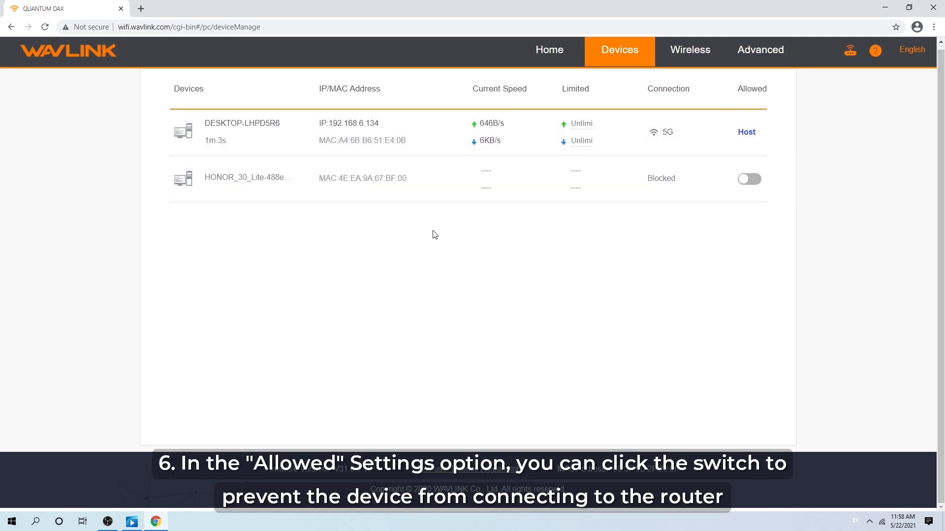